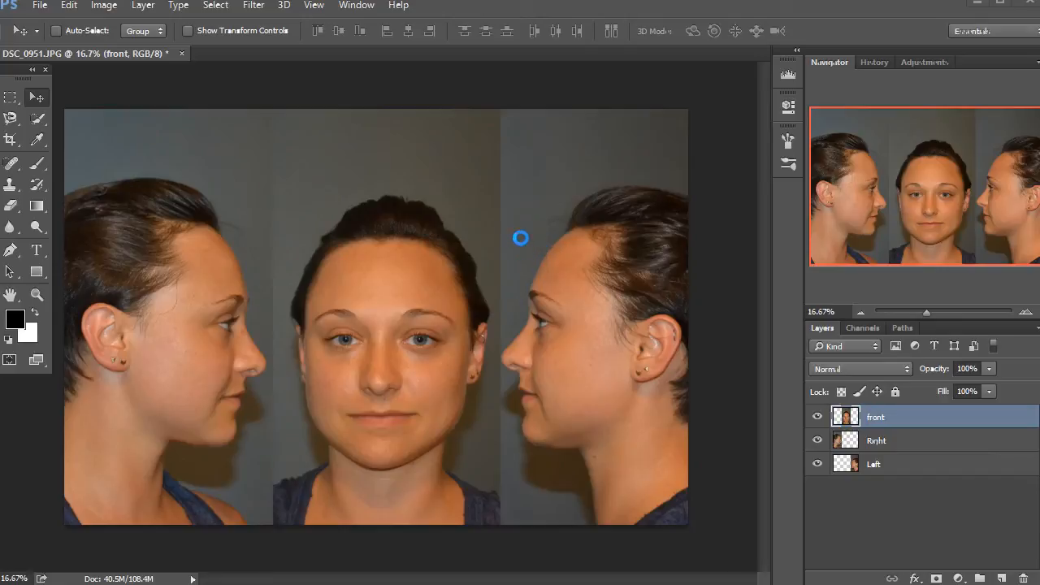
{"action": "mouse_move", "coordinate": [709, 276]}
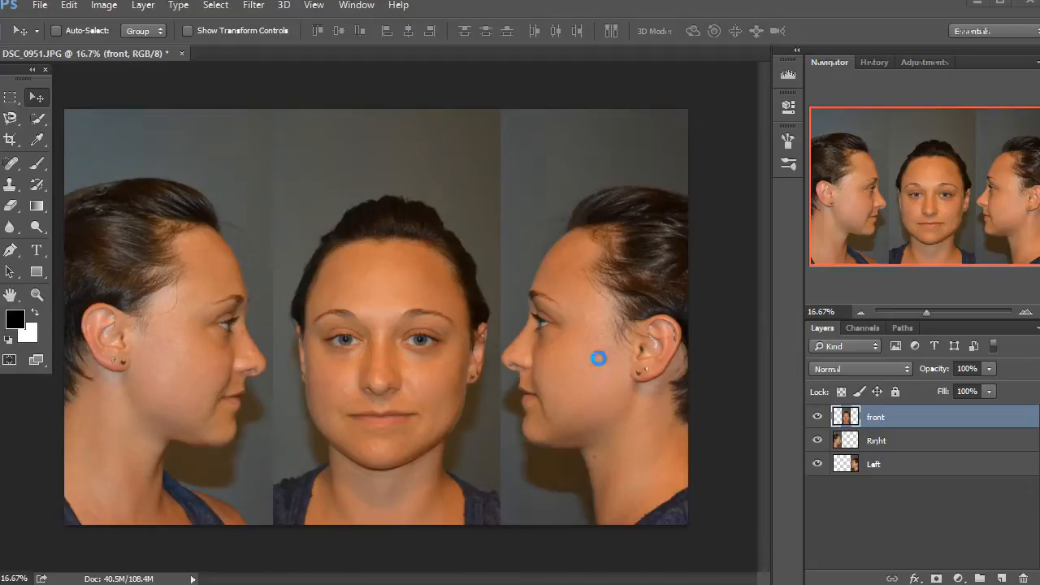
{"action": "mouse_move", "coordinate": [537, 328]}
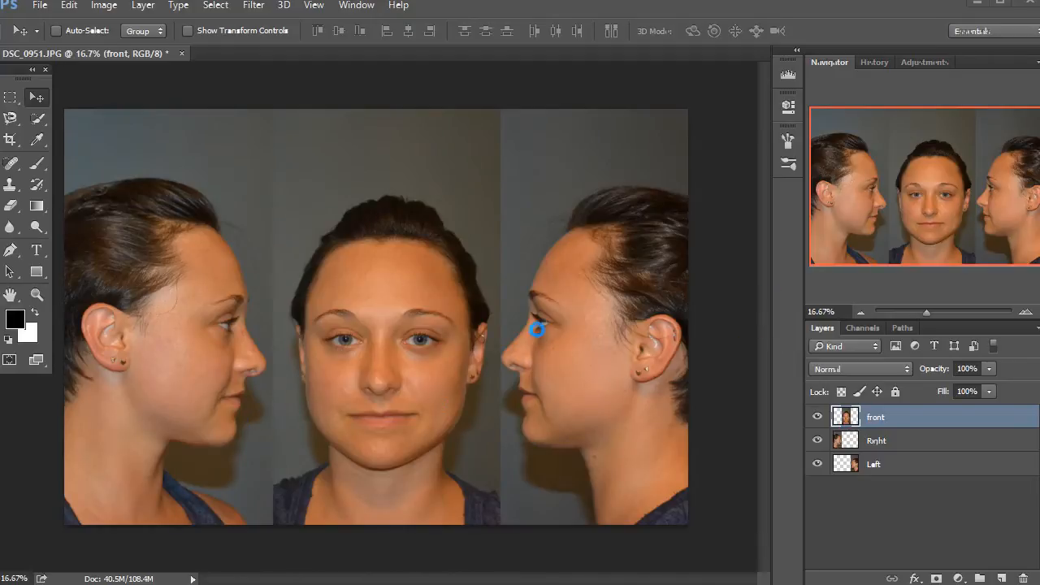
{"action": "mouse_move", "coordinate": [686, 315]}
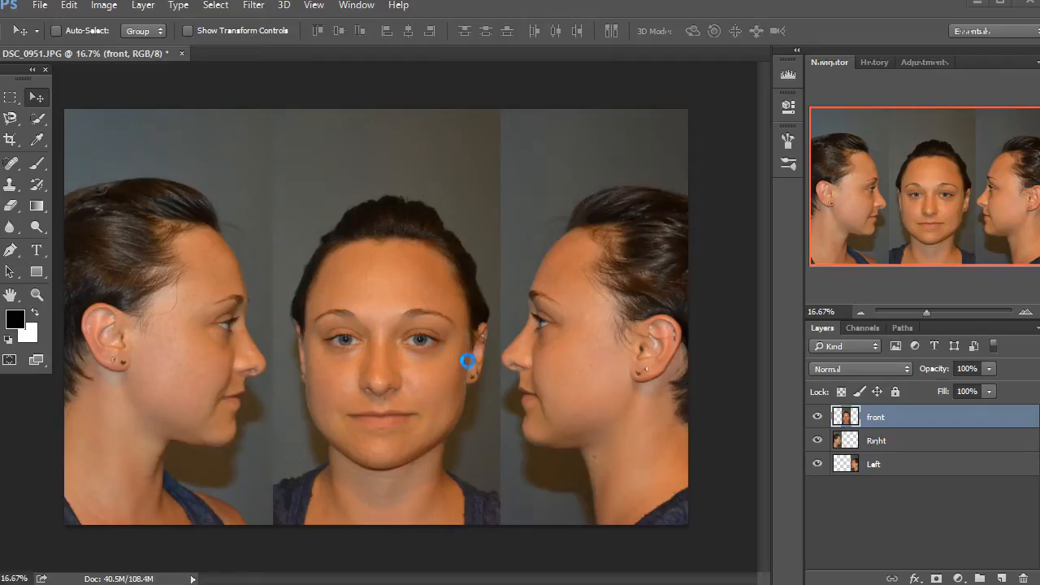
{"action": "mouse_move", "coordinate": [1027, 317]}
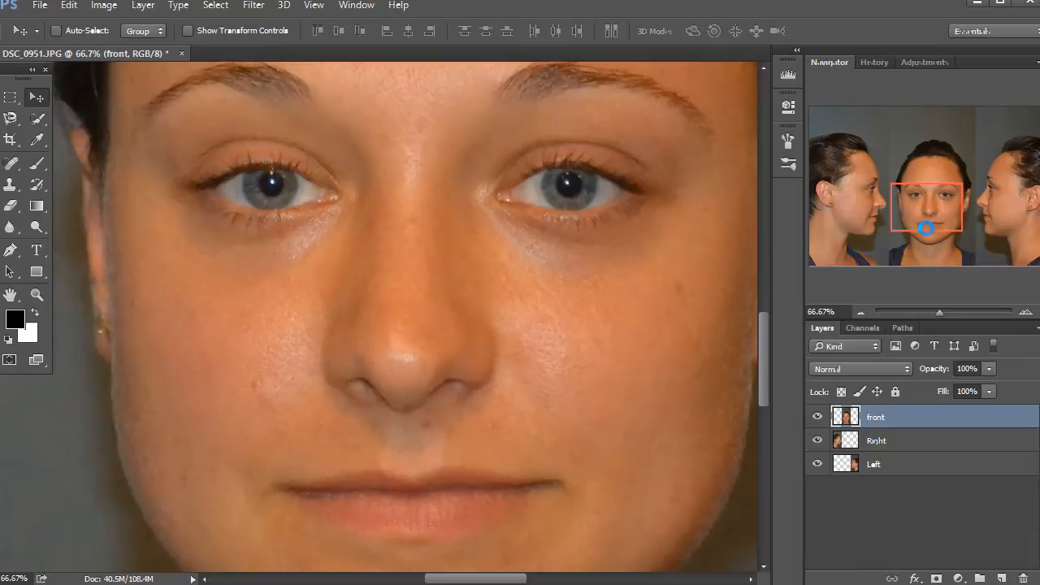
{"action": "mouse_move", "coordinate": [545, 348]}
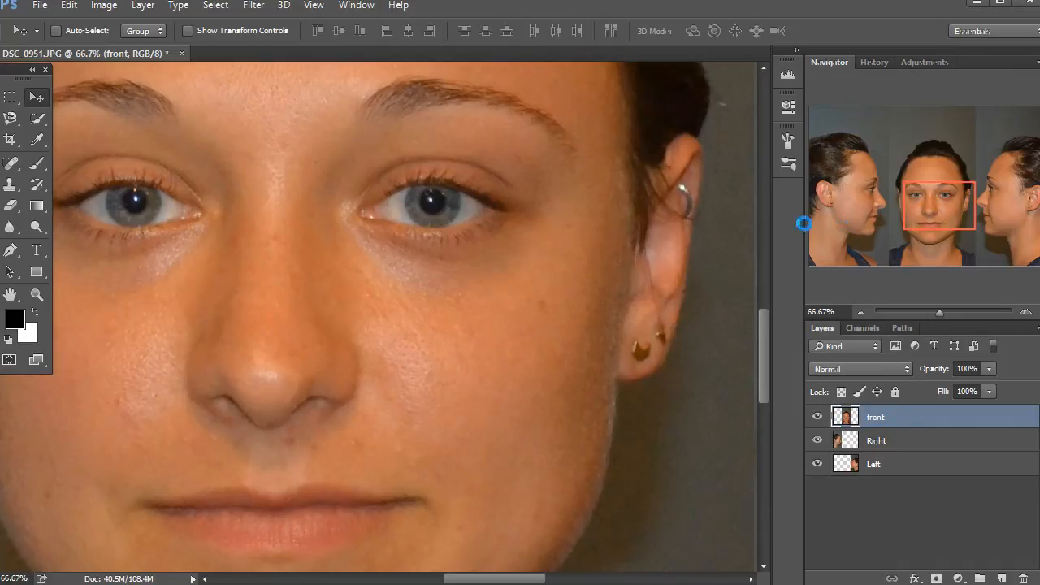
{"action": "mouse_move", "coordinate": [884, 326]}
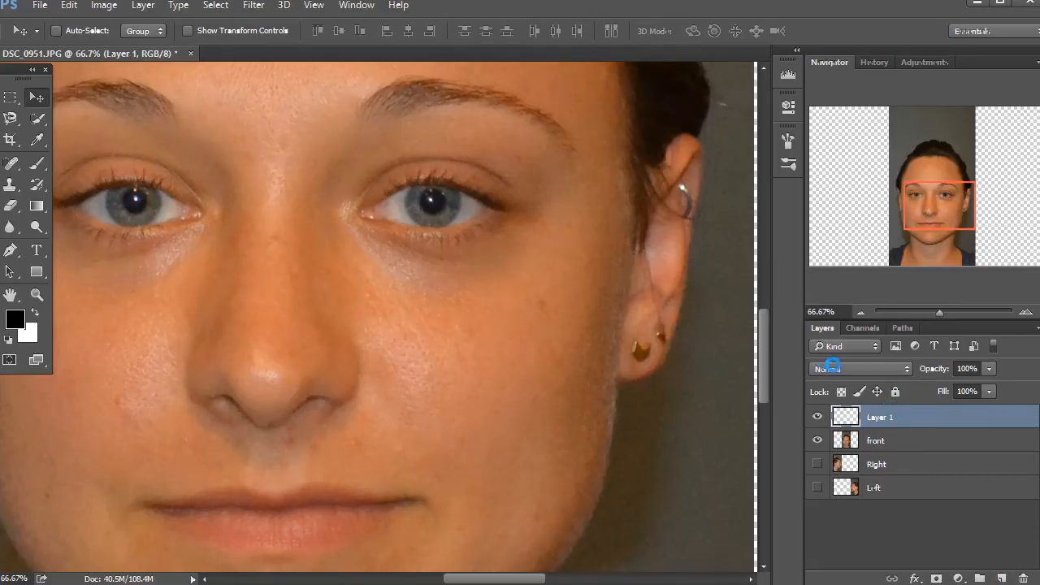
- Set the new layer's blend mode to Darken and the Clone Stamp to sample All Layers
{"action": "left_click", "coordinate": [860, 368]}
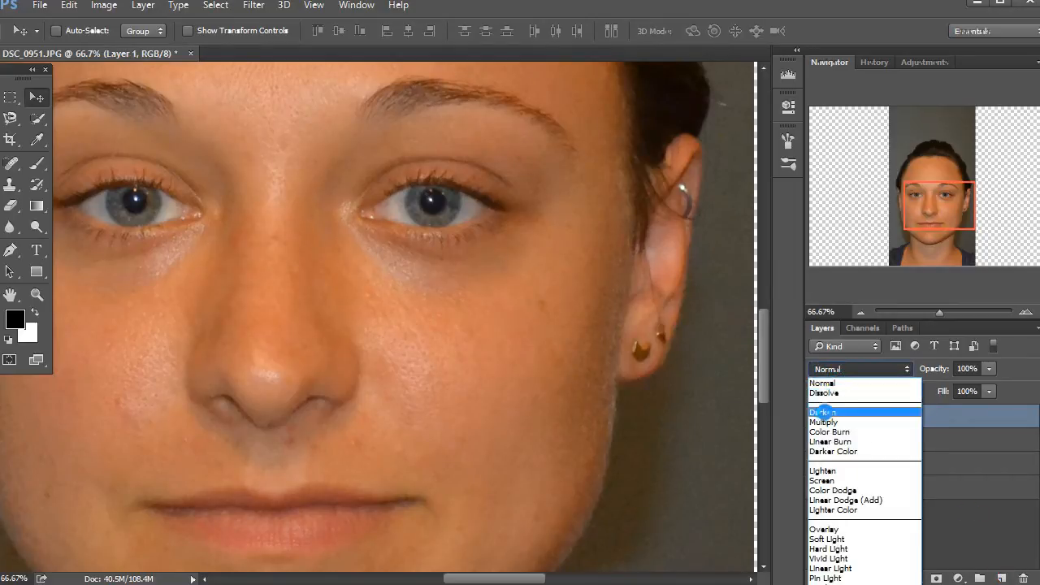
{"action": "left_click", "coordinate": [823, 413]}
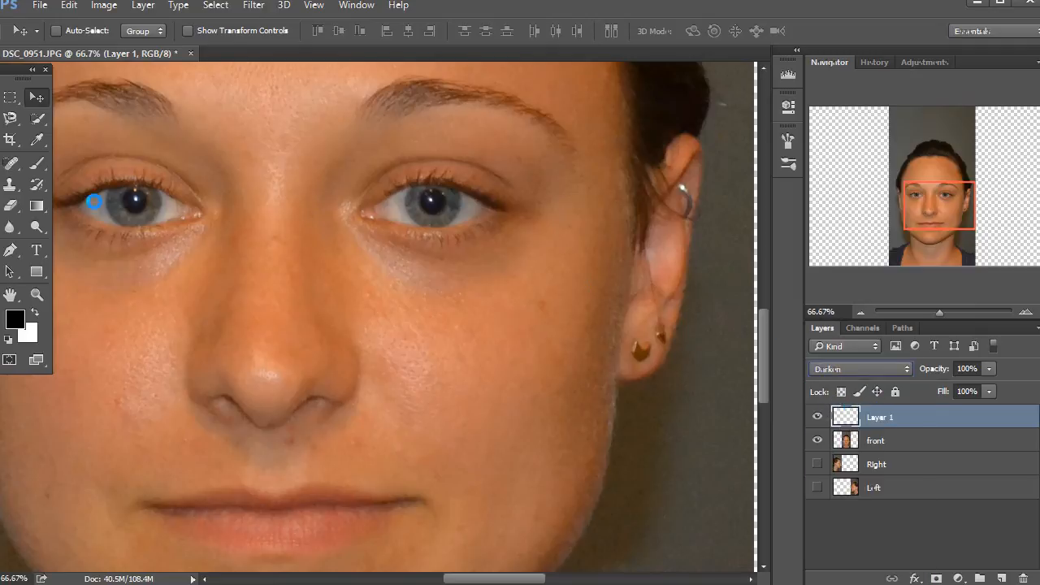
{"action": "left_click", "coordinate": [12, 185]}
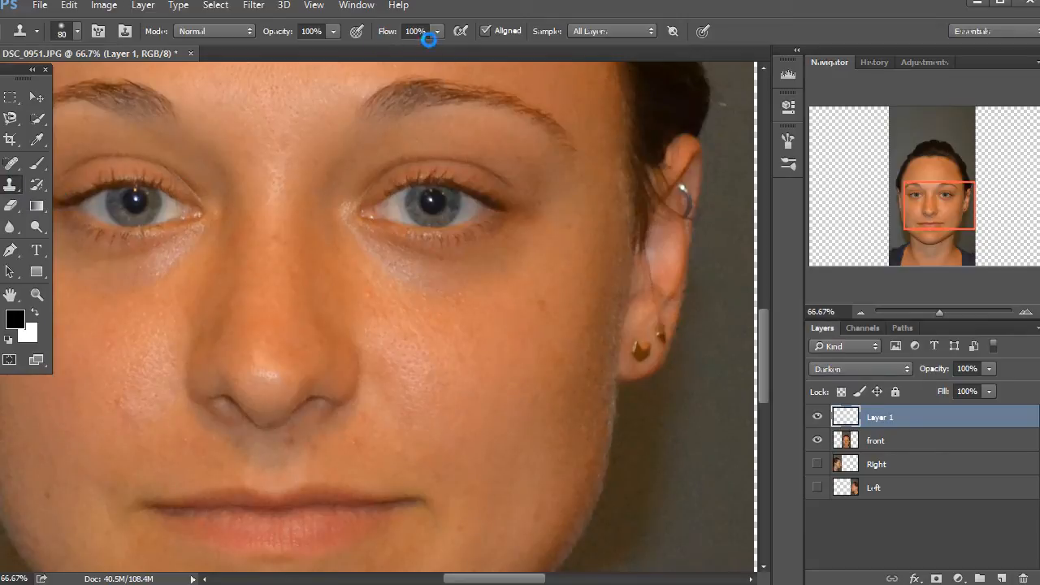
{"action": "left_click", "coordinate": [610, 31]}
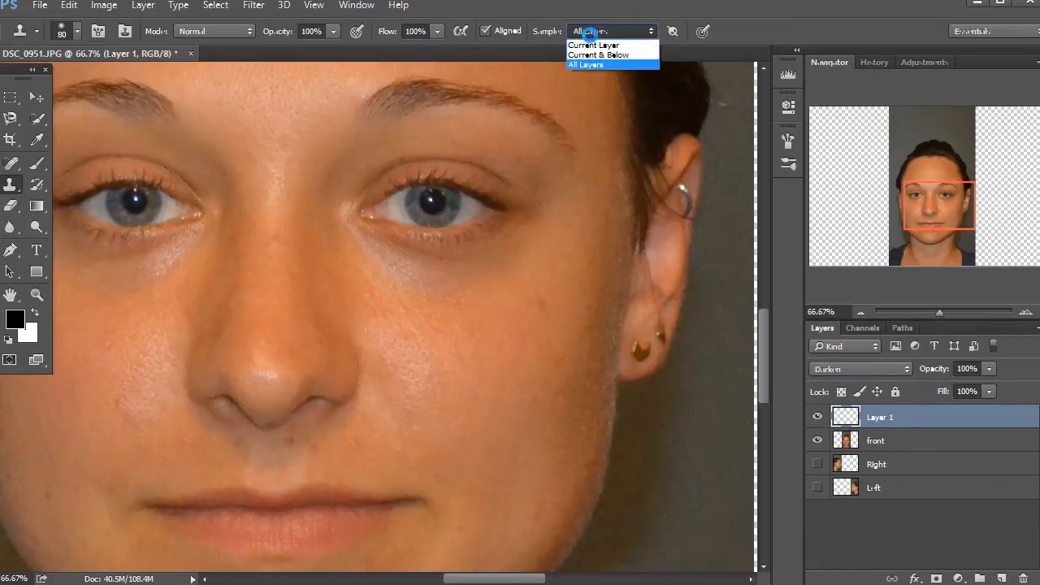
{"action": "left_click", "coordinate": [585, 65]}
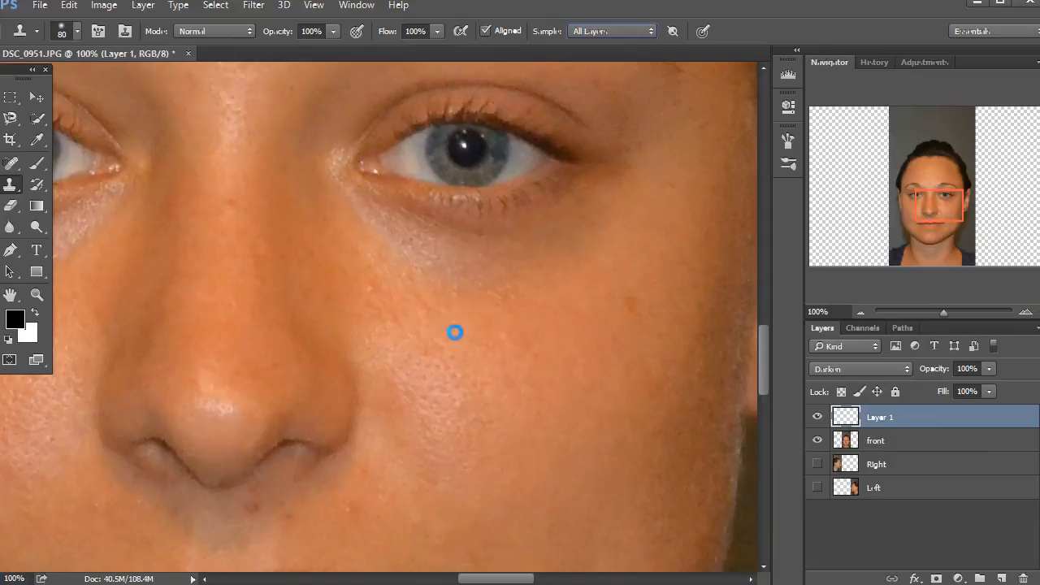
{"action": "mouse_move", "coordinate": [504, 329]}
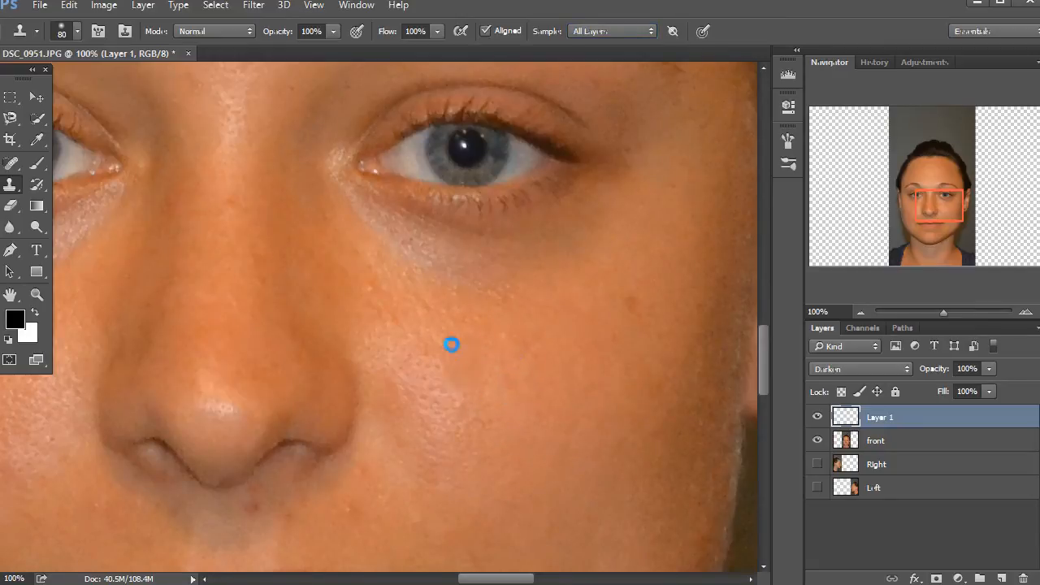
- Paint cloned clean skin over the shiny highlights on the cheek below the eye
{"action": "left_click_drag", "start_coordinate": [452, 345], "coordinate": [435, 400]}
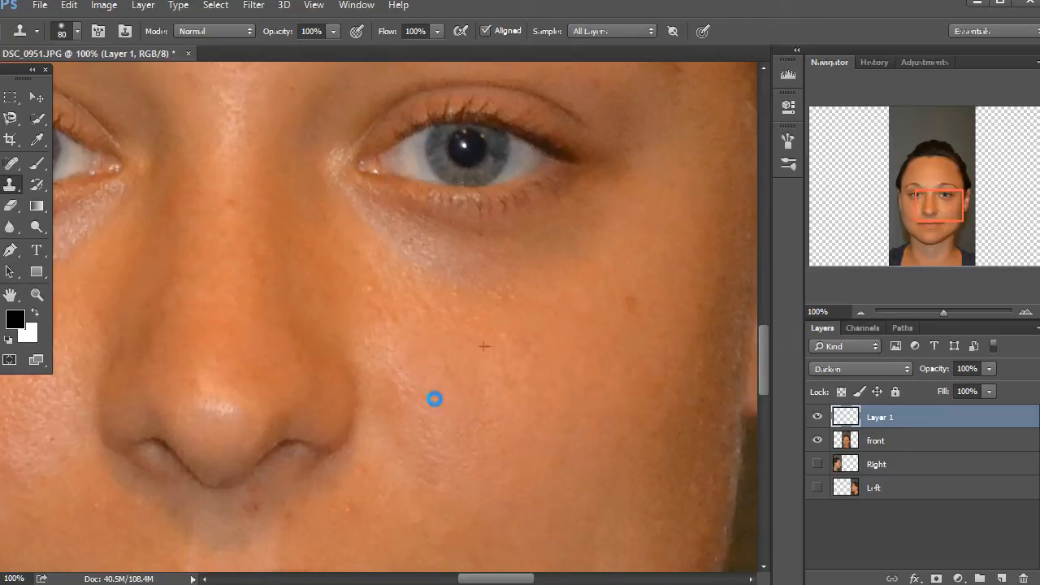
{"action": "left_click_drag", "start_coordinate": [436, 400], "coordinate": [382, 286]}
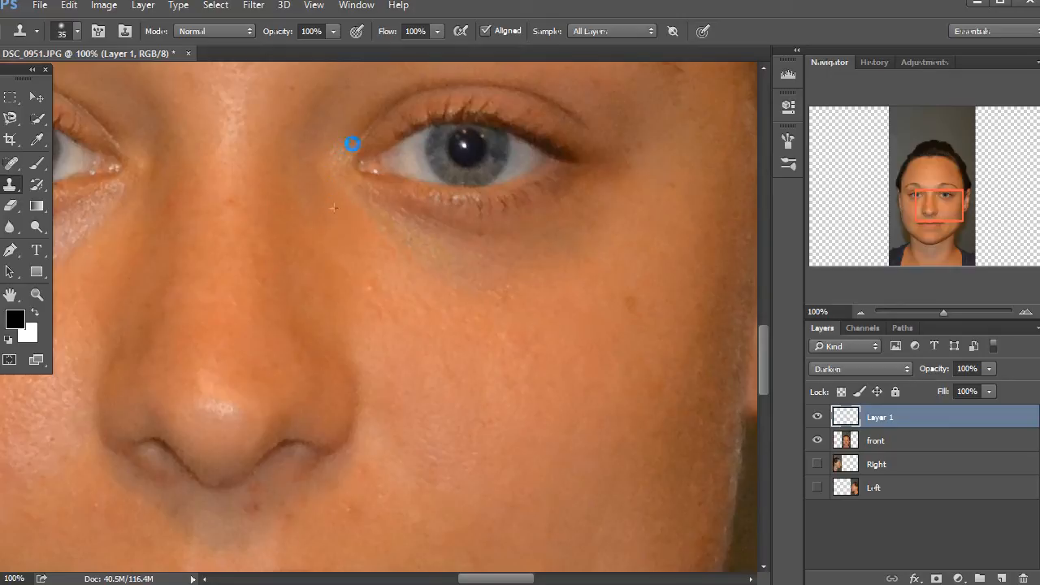
{"action": "mouse_move", "coordinate": [345, 205]}
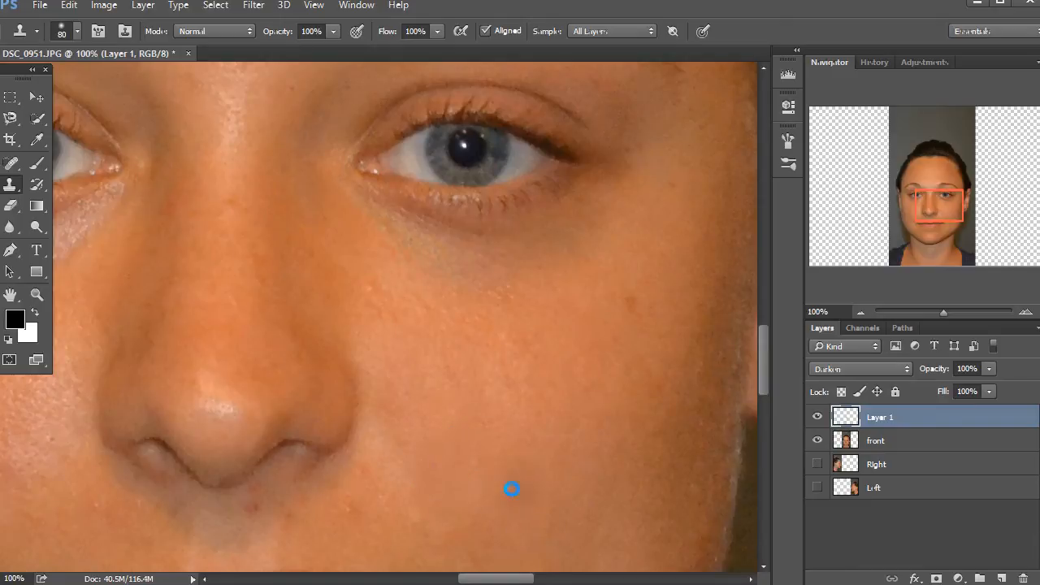
{"action": "mouse_move", "coordinate": [540, 319]}
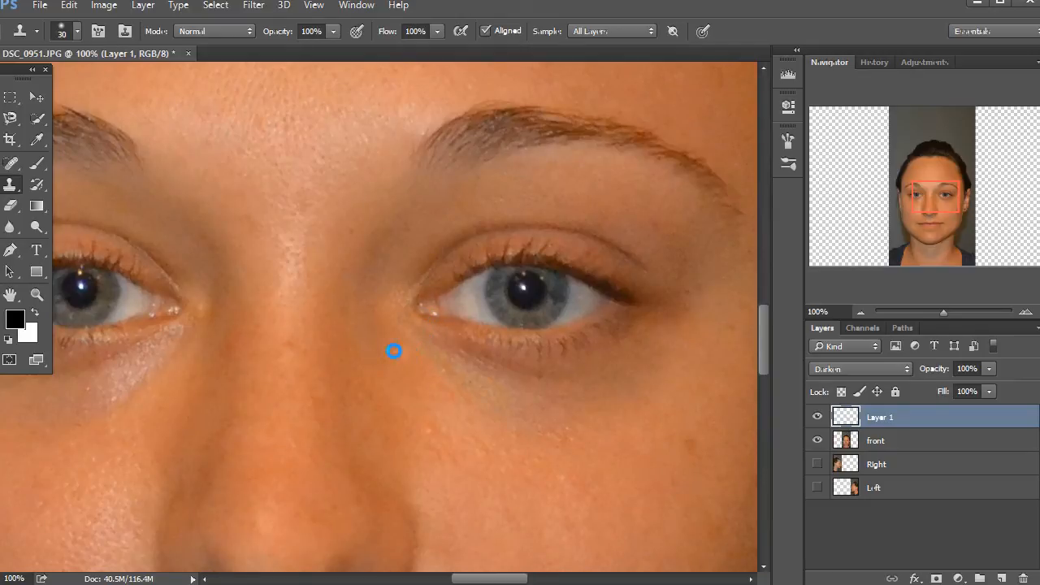
{"action": "mouse_move", "coordinate": [431, 314]}
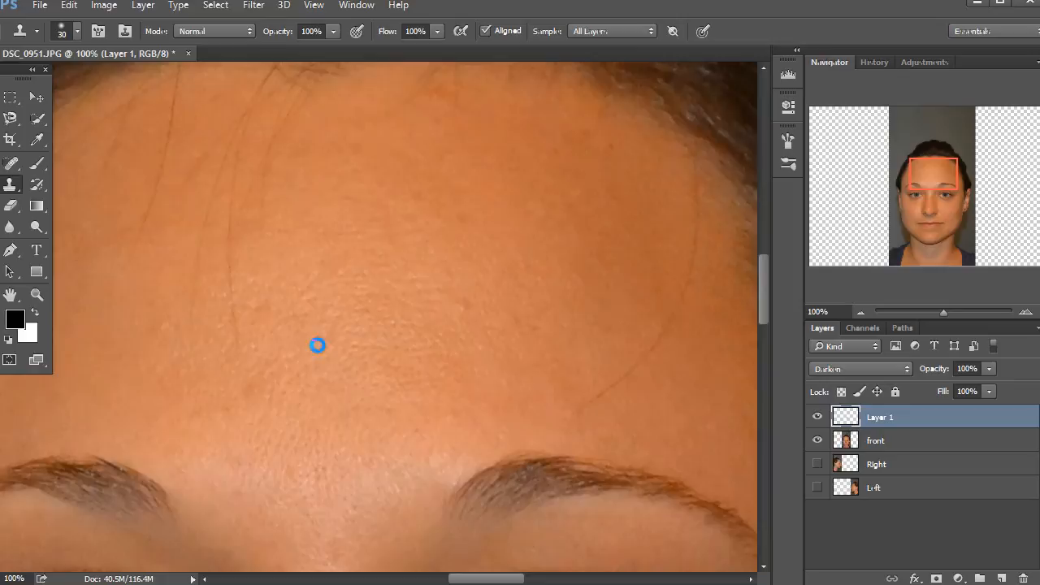
{"action": "mouse_move", "coordinate": [444, 247]}
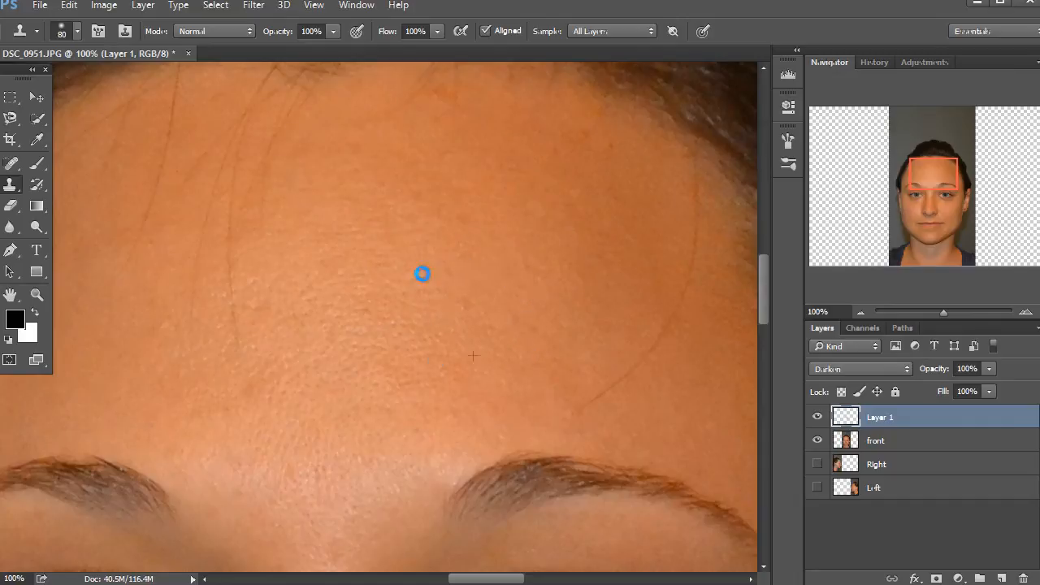
{"action": "mouse_move", "coordinate": [432, 380]}
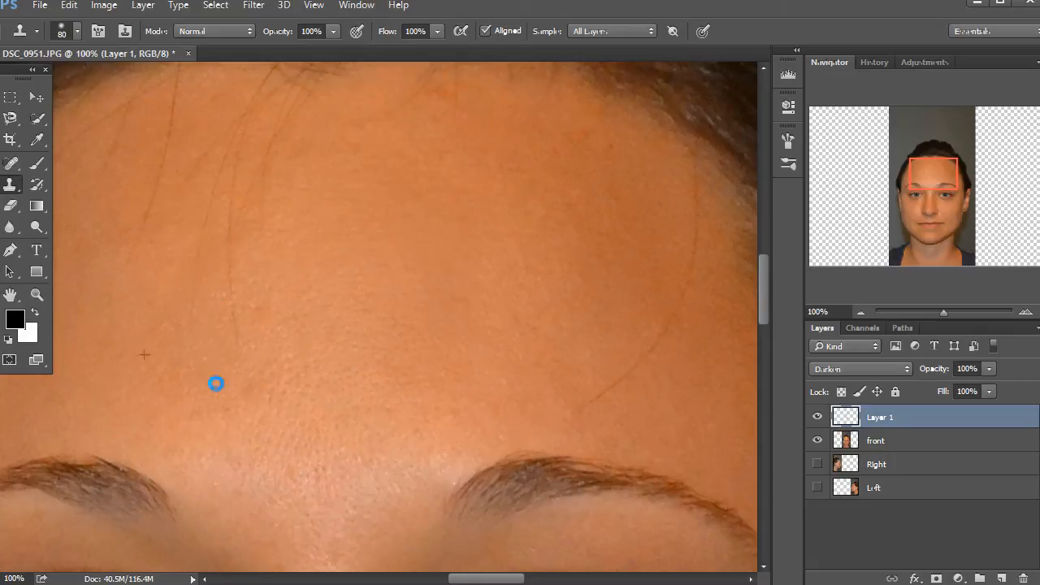
{"action": "mouse_move", "coordinate": [270, 308]}
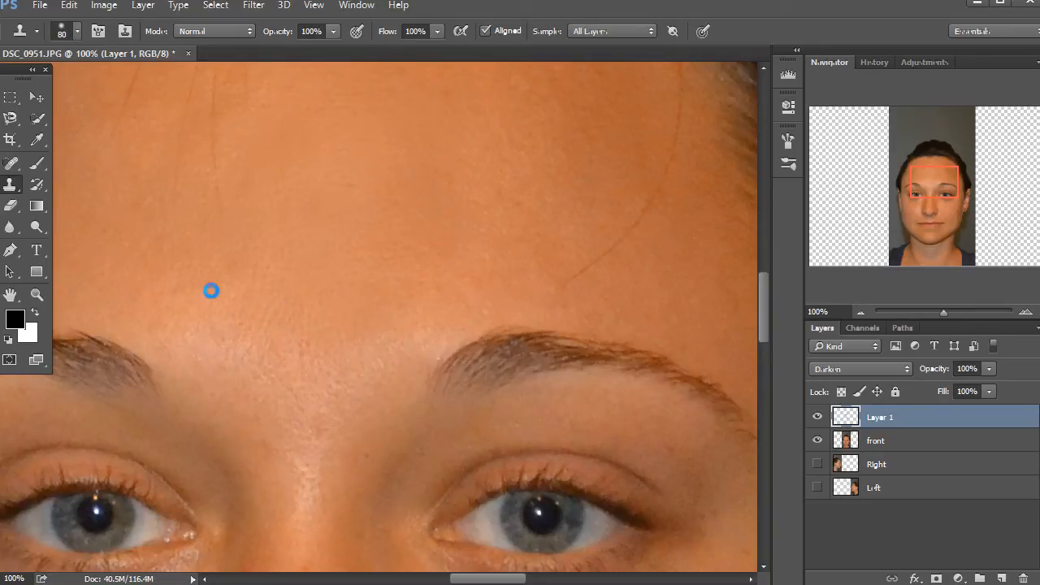
- Paint cloned skin across the forehead highlights above the brows
{"action": "left_click_drag", "start_coordinate": [212, 291], "coordinate": [269, 327]}
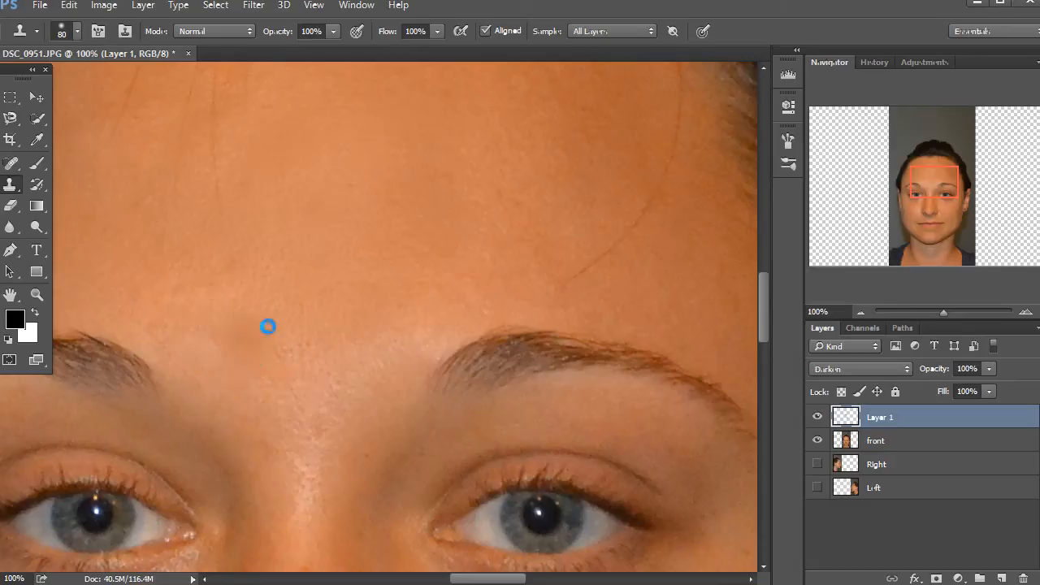
{"action": "left_click_drag", "start_coordinate": [269, 327], "coordinate": [364, 361]}
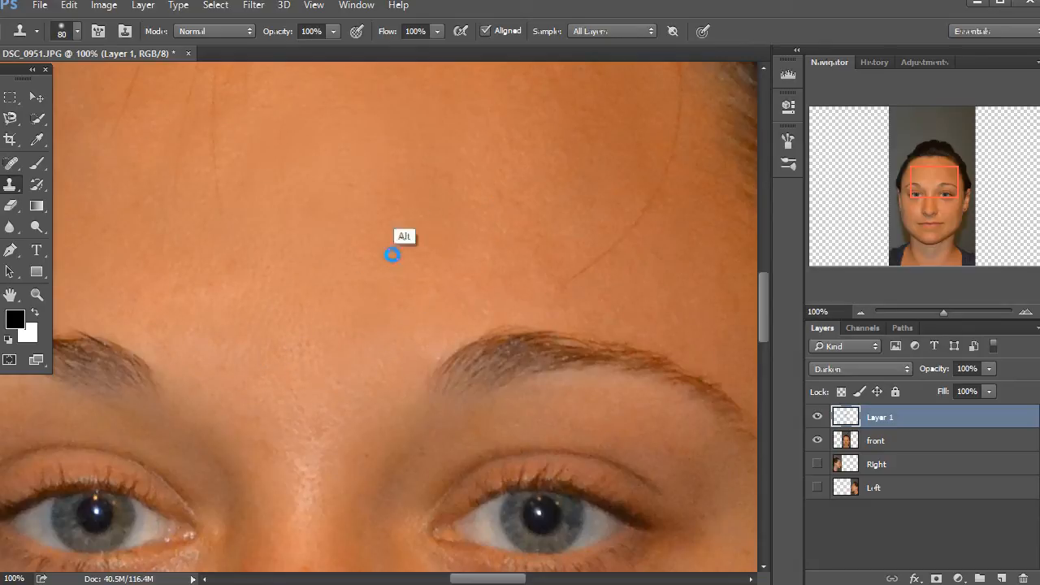
{"action": "mouse_move", "coordinate": [457, 258]}
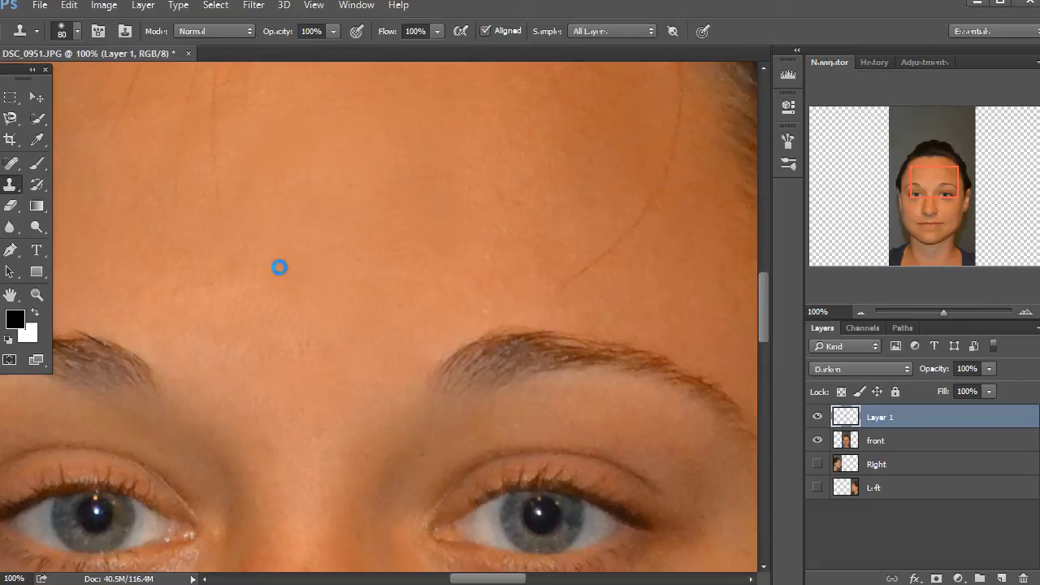
{"action": "mouse_move", "coordinate": [424, 251]}
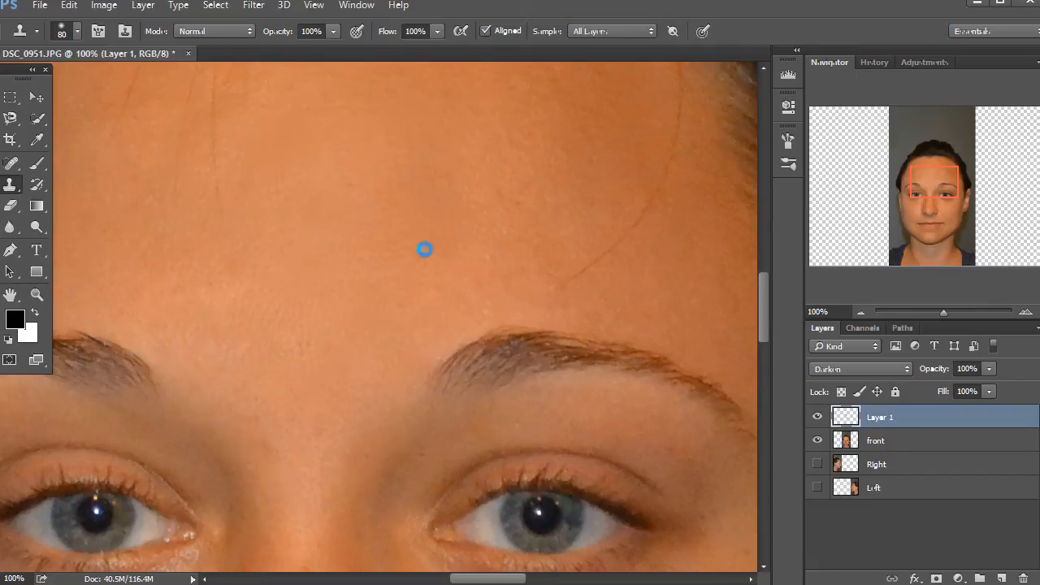
{"action": "mouse_move", "coordinate": [546, 268]}
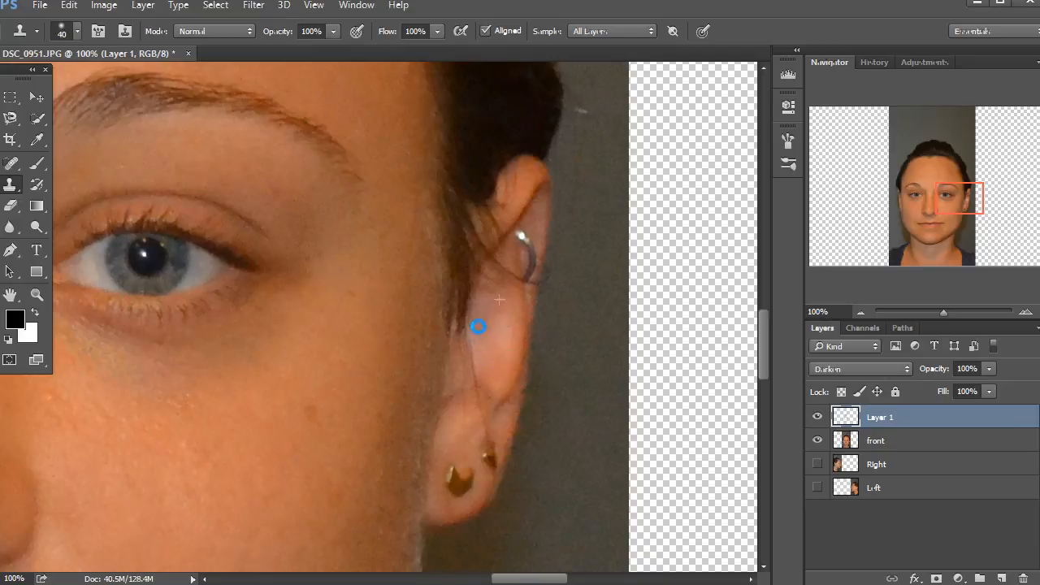
{"action": "mouse_move", "coordinate": [231, 377]}
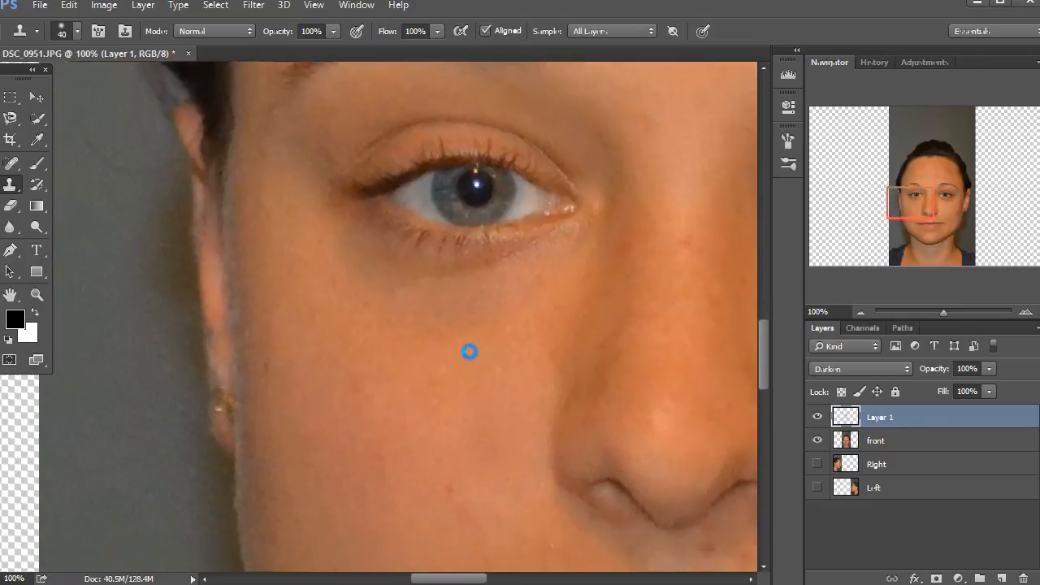
- Scroll the view down from the outer cheek toward the chin
{"action": "scroll", "scroll_direction": "down", "scroll_amount": 3}
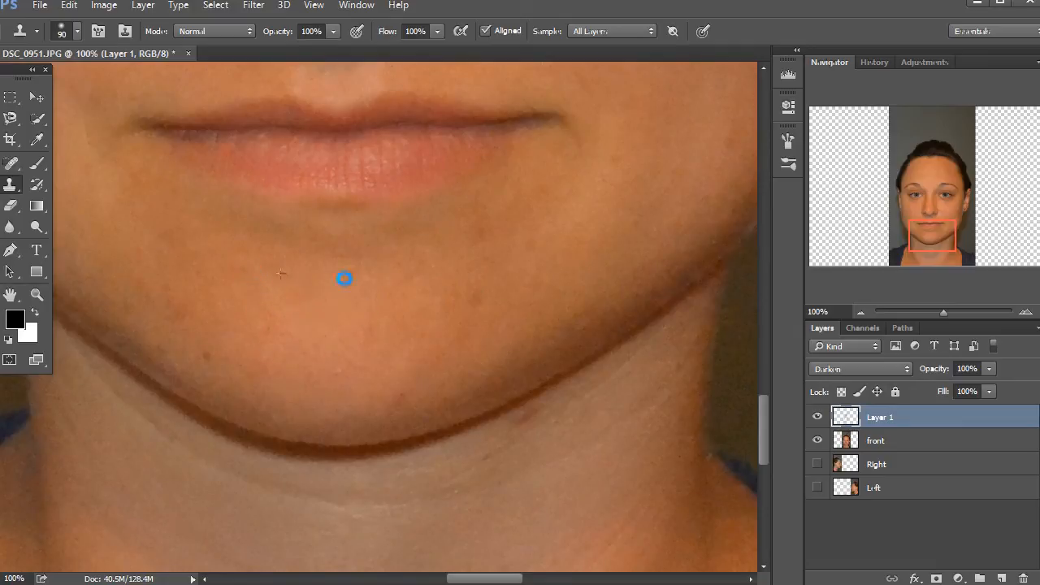
- Scroll further down to bring the chin and neck into view
{"action": "scroll", "scroll_direction": "down", "scroll_amount": 3}
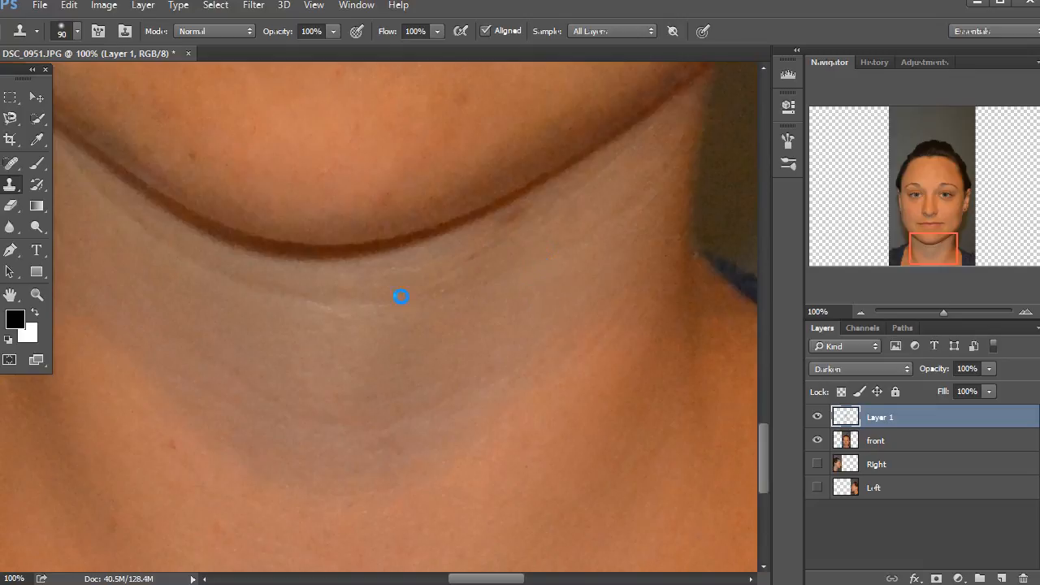
{"action": "mouse_move", "coordinate": [465, 395]}
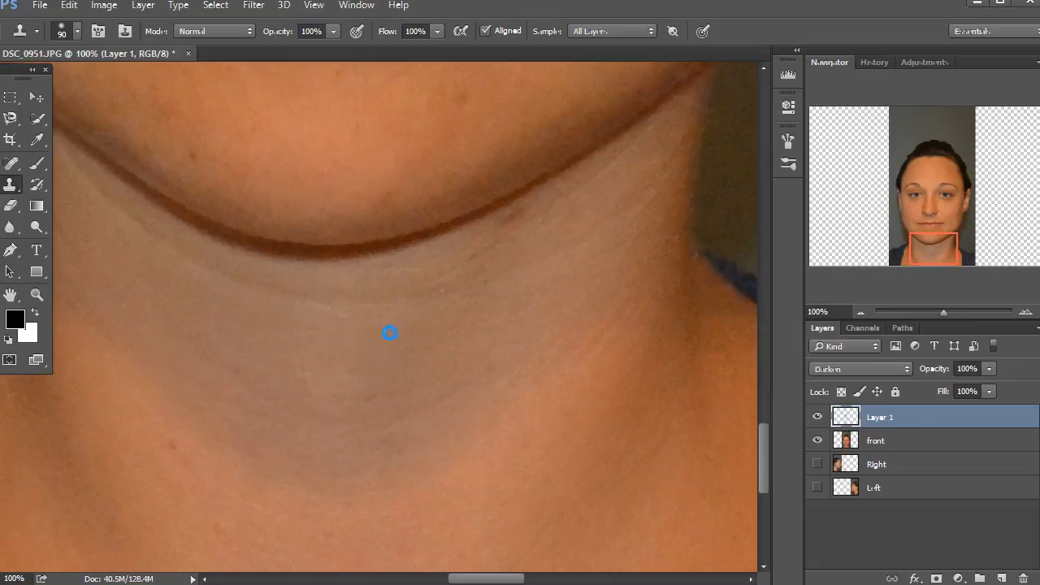
{"action": "mouse_move", "coordinate": [335, 361]}
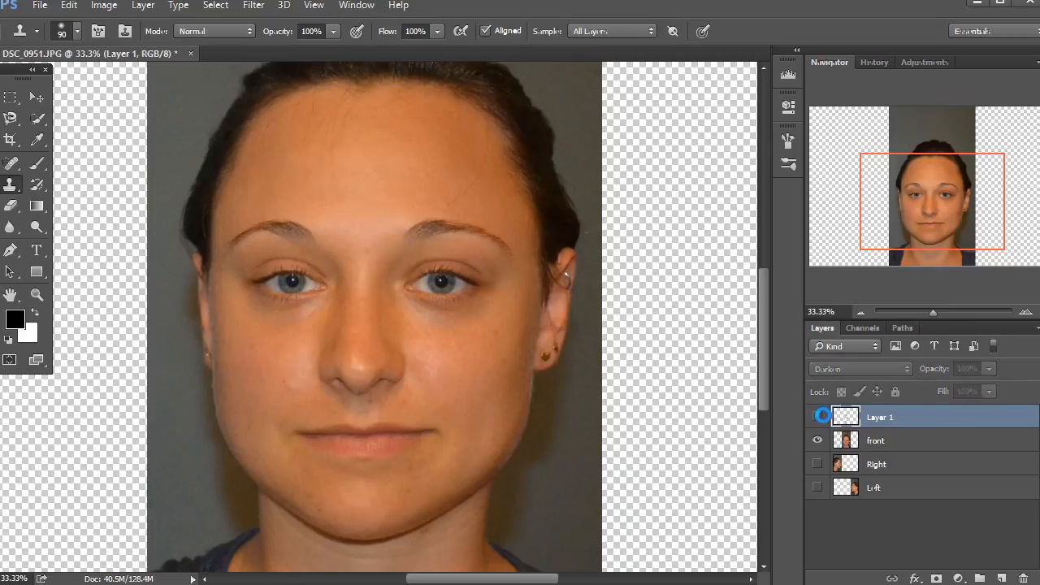
- Toggle Layer 1's visibility to compare the face before and after retouching
{"action": "left_click", "coordinate": [817, 416]}
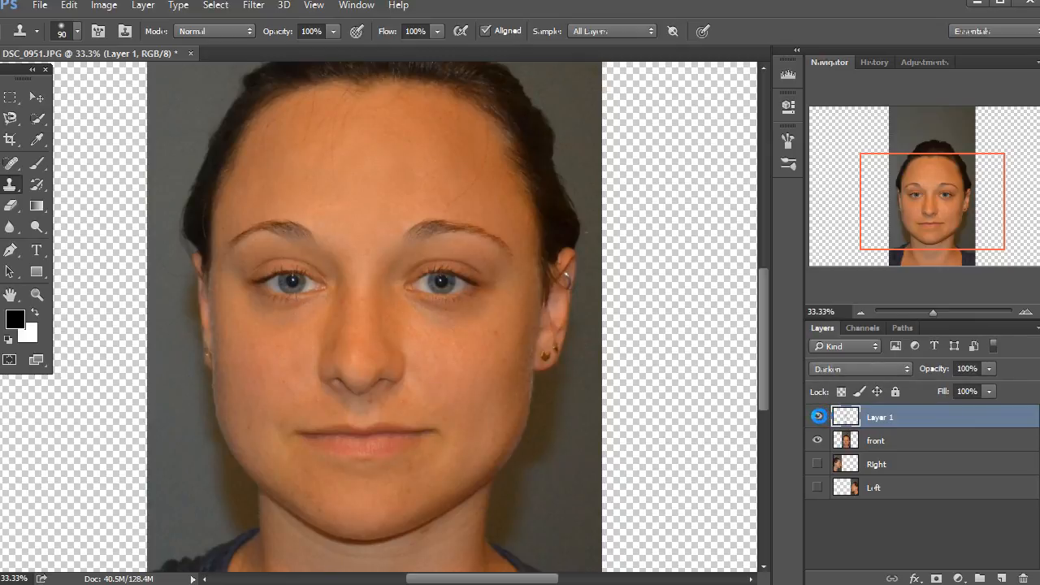